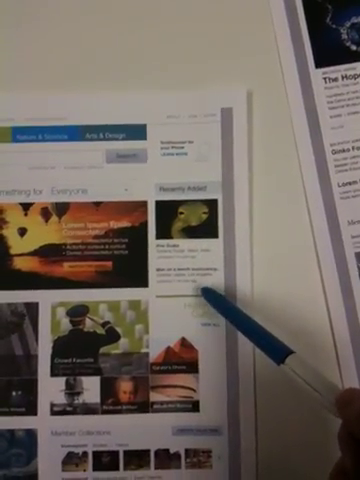
scroll(down, 3)
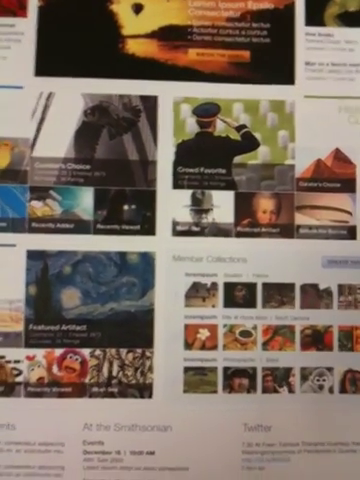
scroll(down, 3)
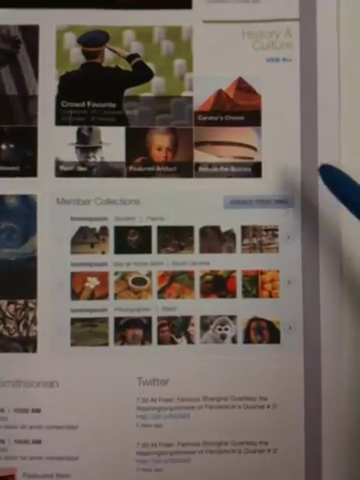